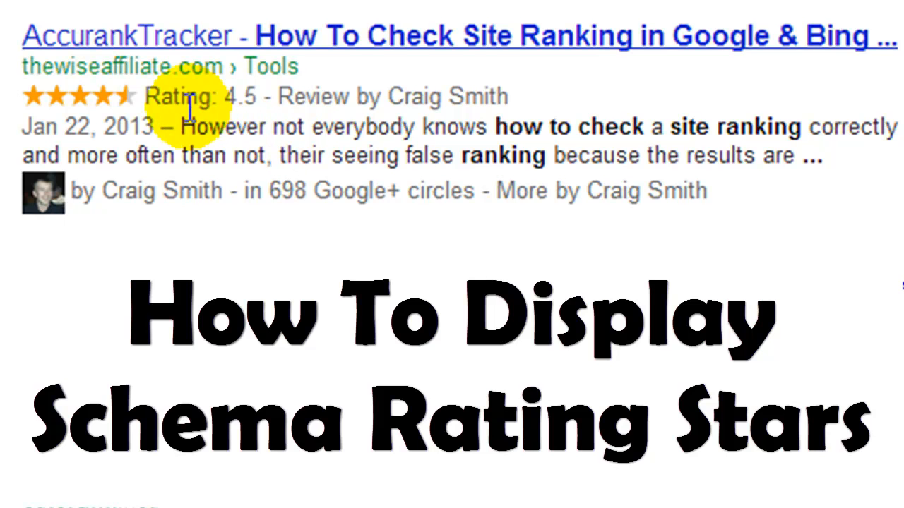
mouse_move(271, 157)
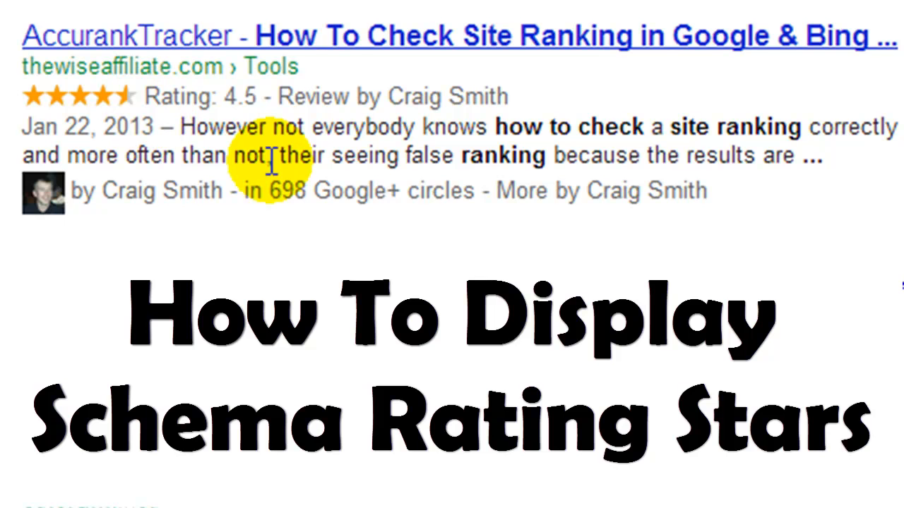
mouse_move(381, 130)
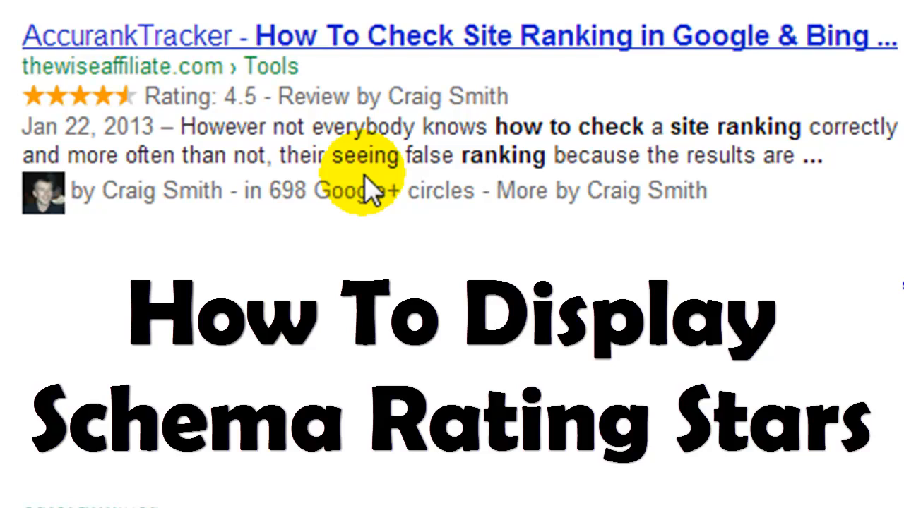
- Open the AccurankTracker article from the Google results showing its 4.5 rating stars
scroll("up", 3)
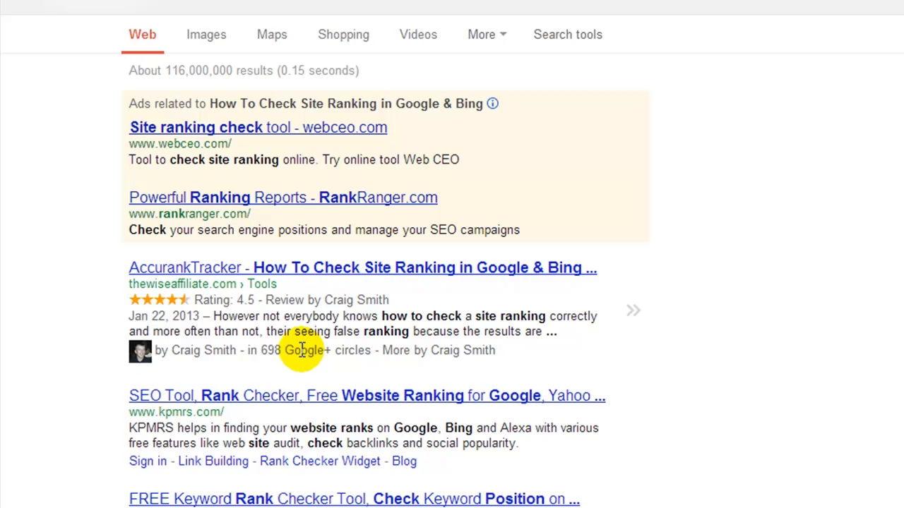
mouse_move(191, 299)
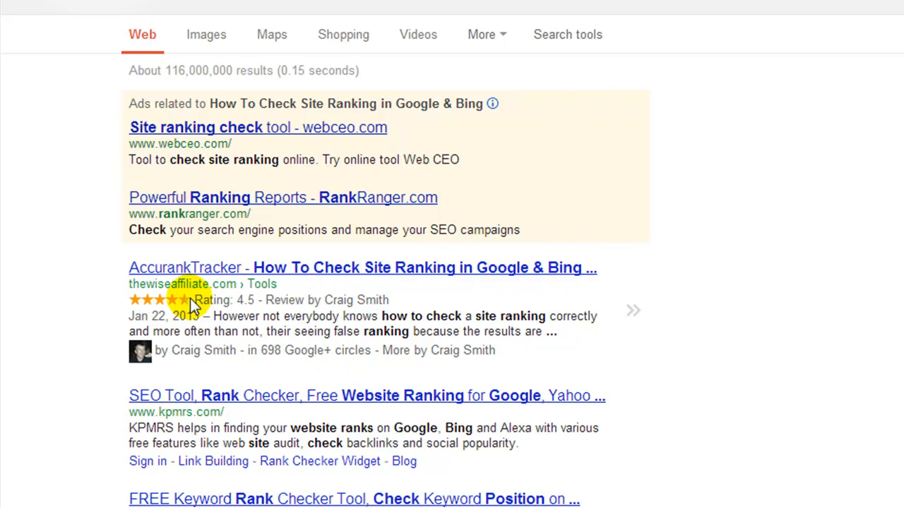
mouse_move(247, 346)
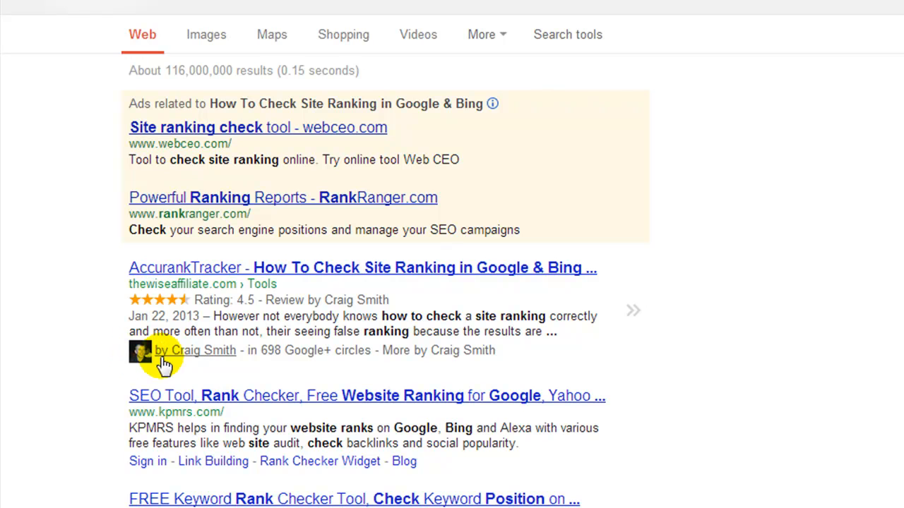
mouse_move(452, 332)
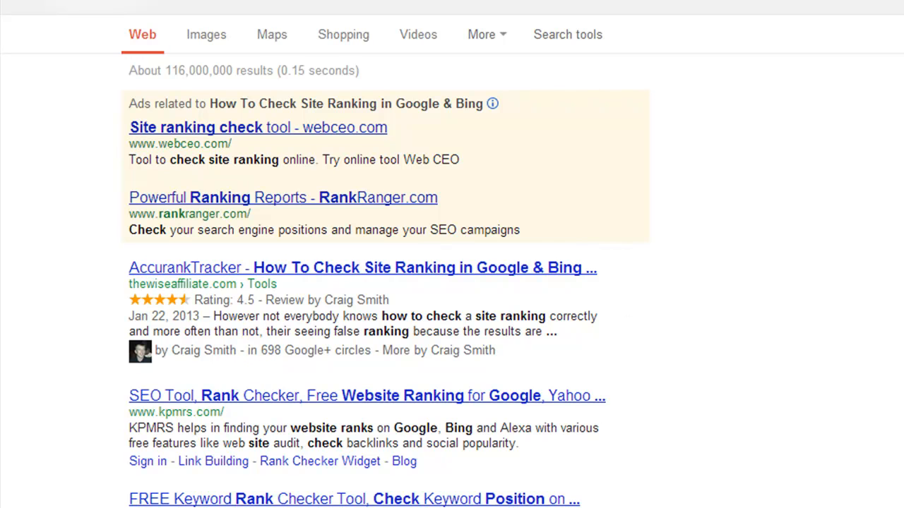
left_click(362, 268)
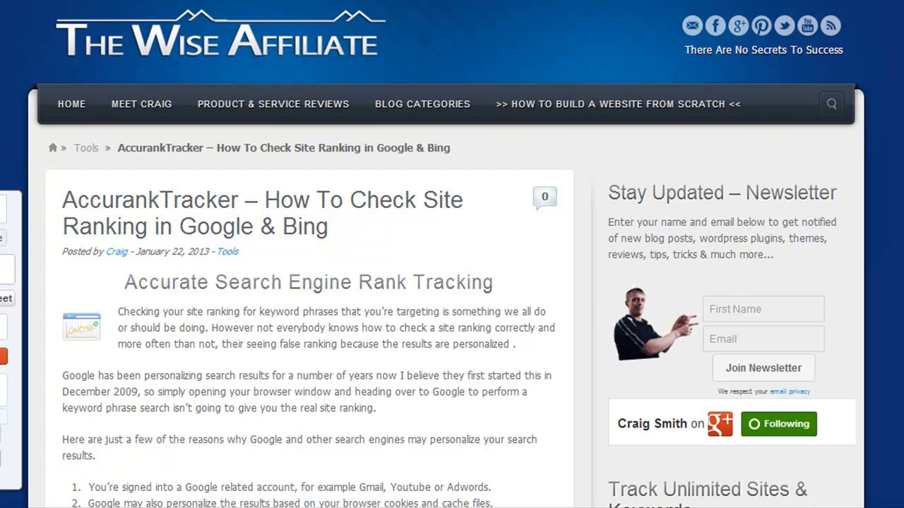
mouse_move(668, 195)
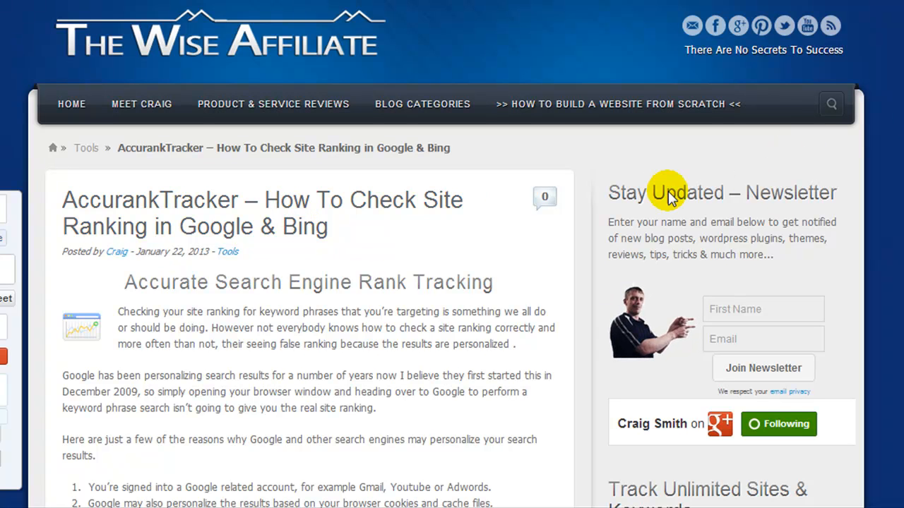
mouse_move(551, 243)
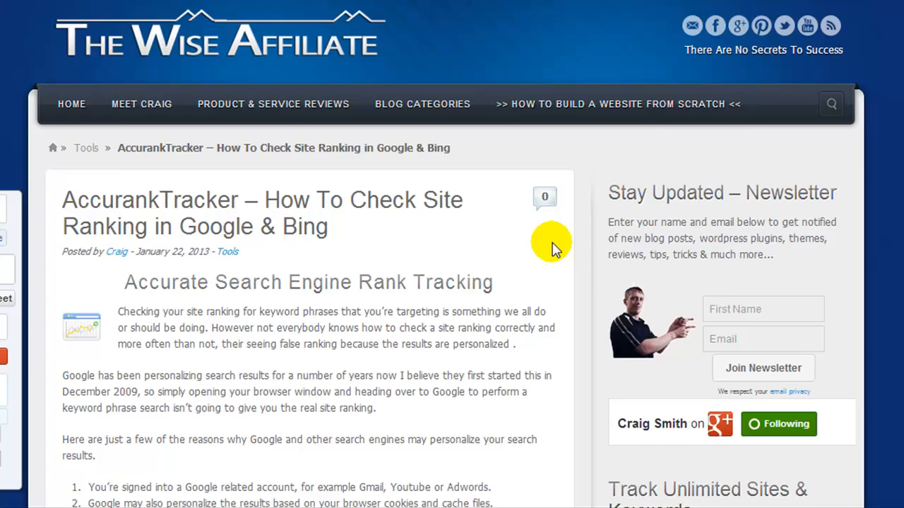
- View the article's My Short Review box, then switch to the draft Test Post editor
scroll("down", 3)
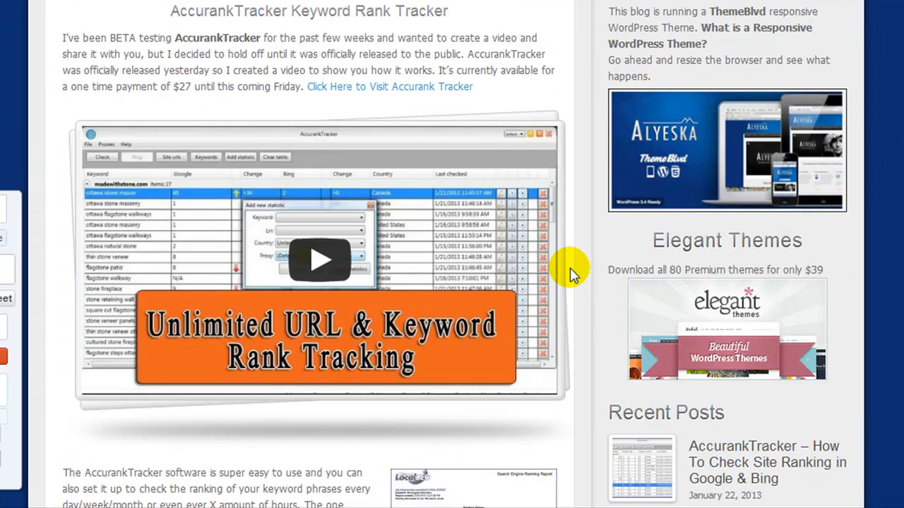
scroll("down", 3)
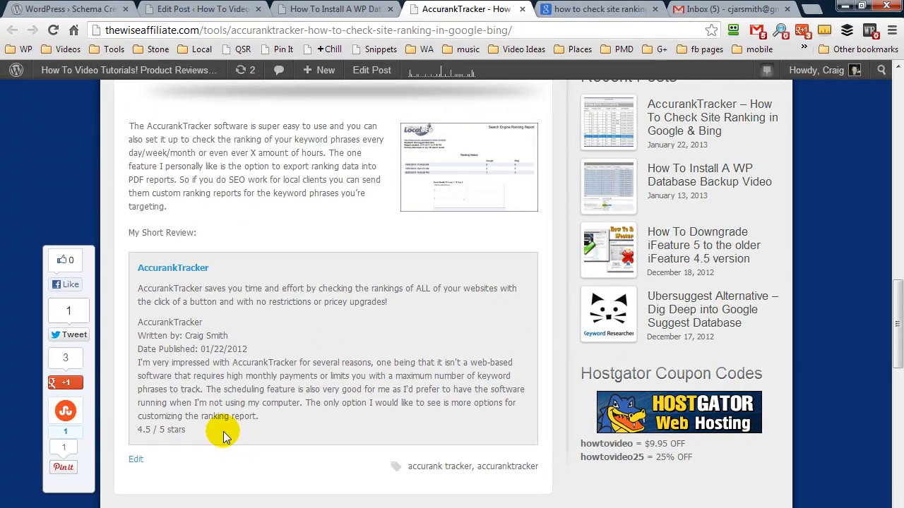
left_click(60, 9)
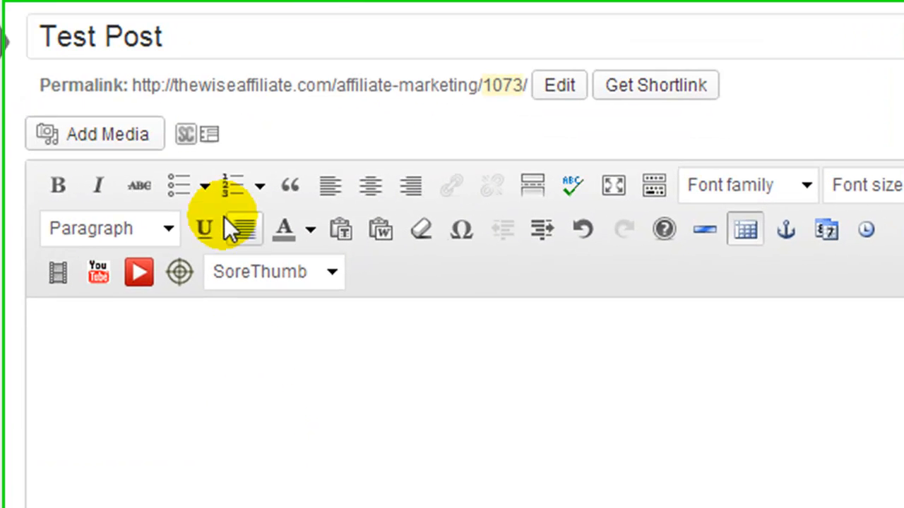
mouse_move(183, 133)
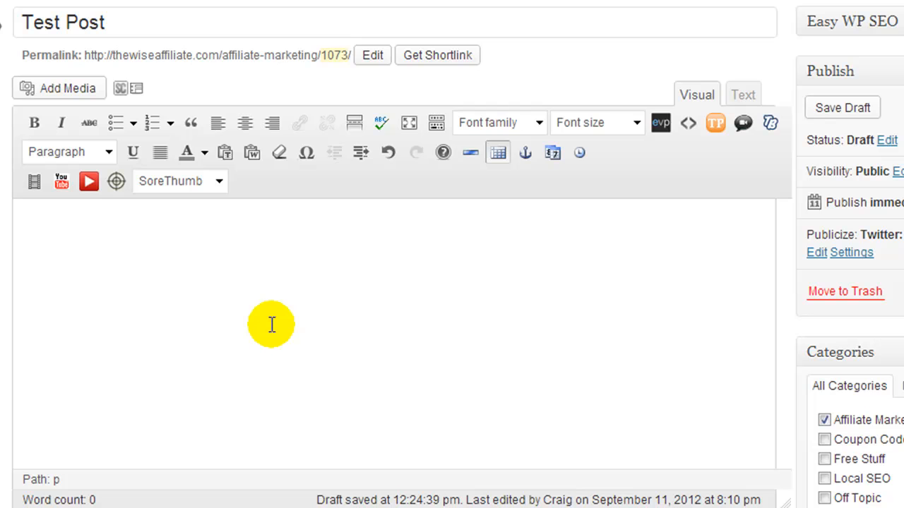
mouse_move(141, 290)
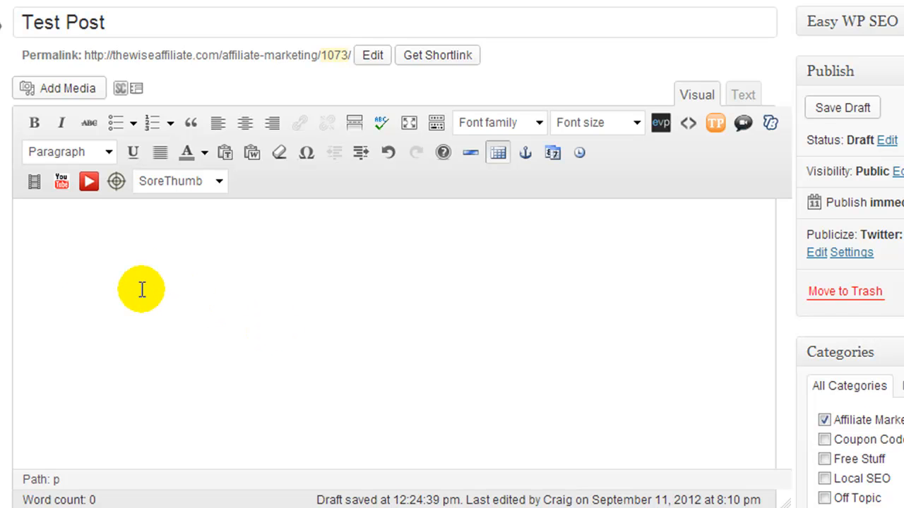
mouse_move(73, 251)
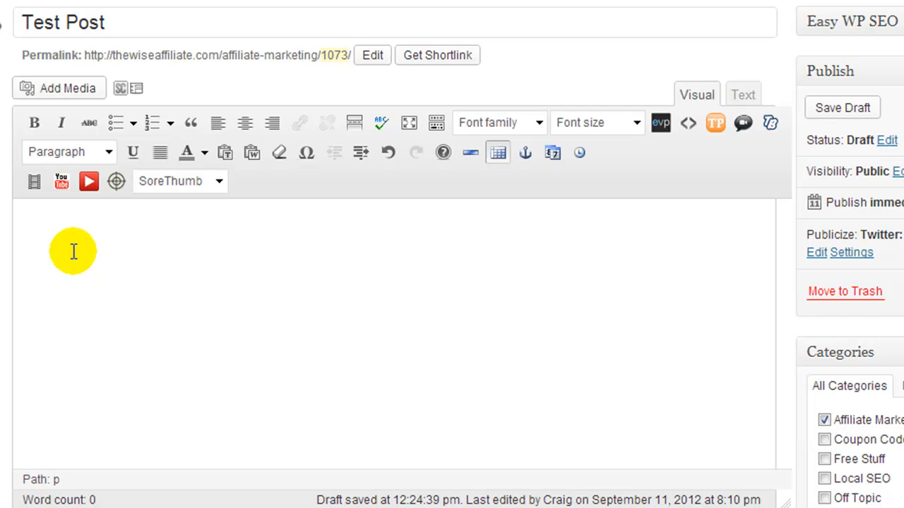
mouse_move(82, 158)
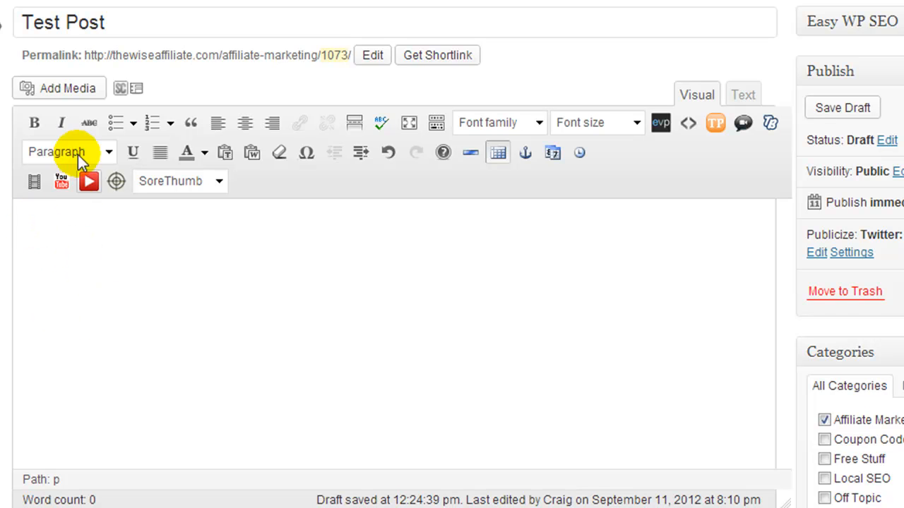
mouse_move(121, 88)
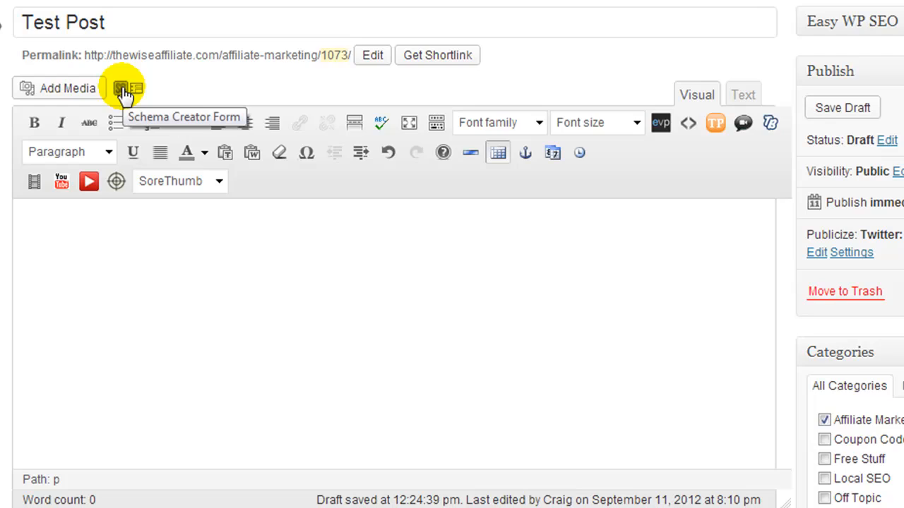
- In the Schema Creator form choose Review, preview the Product type's fields, then settle on Review
left_click(121, 87)
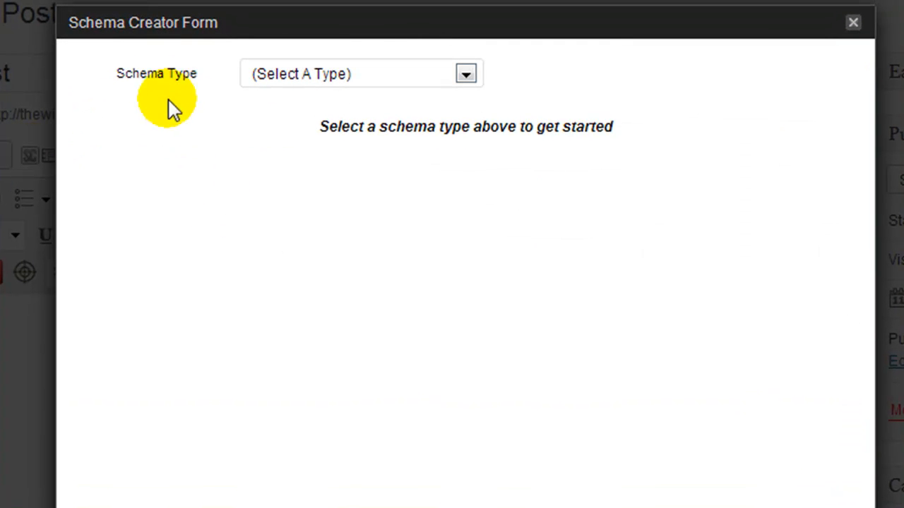
mouse_move(237, 96)
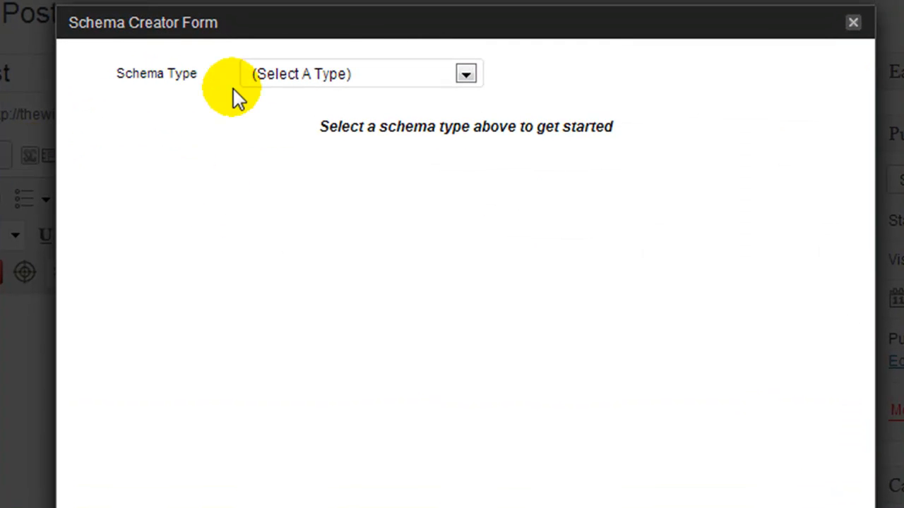
left_click(466, 74)
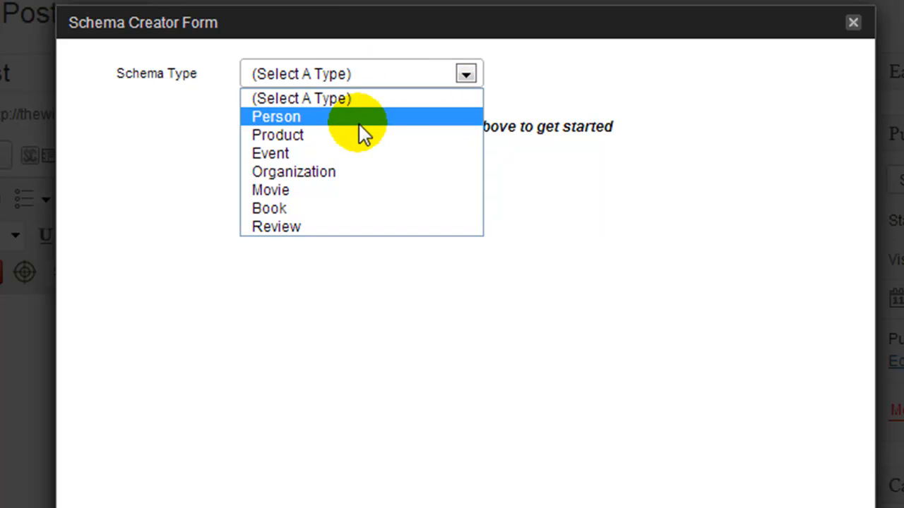
mouse_move(381, 172)
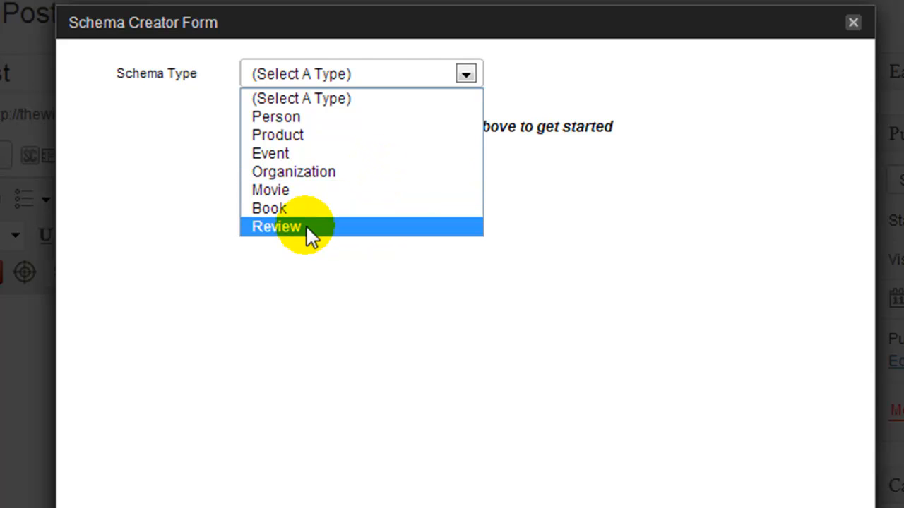
left_click(276, 226)
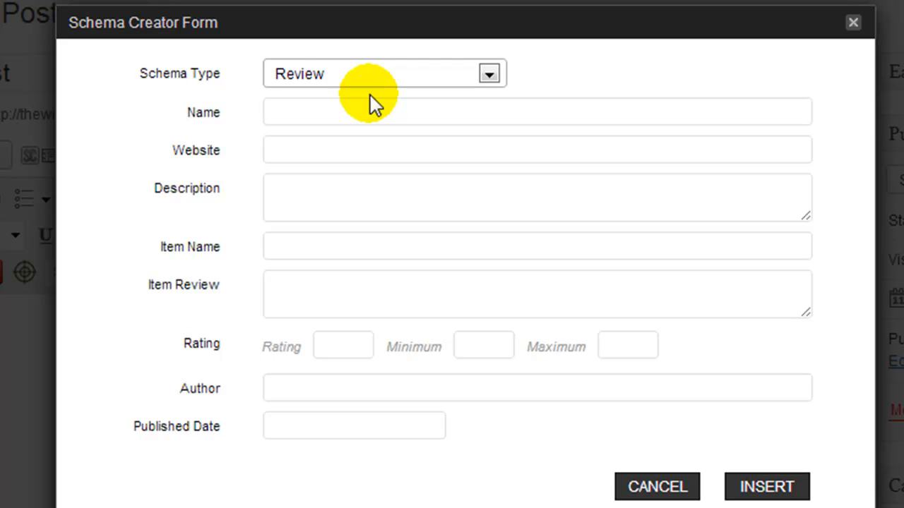
mouse_move(373, 99)
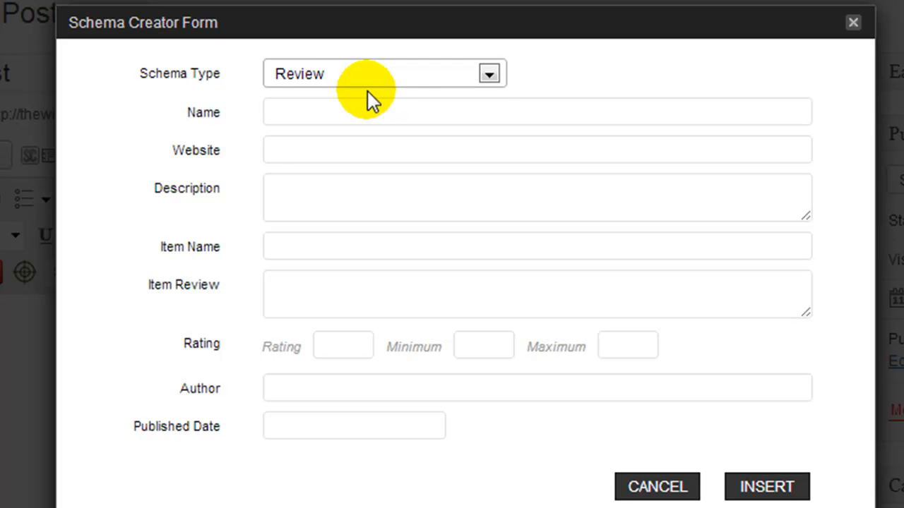
left_click(488, 73)
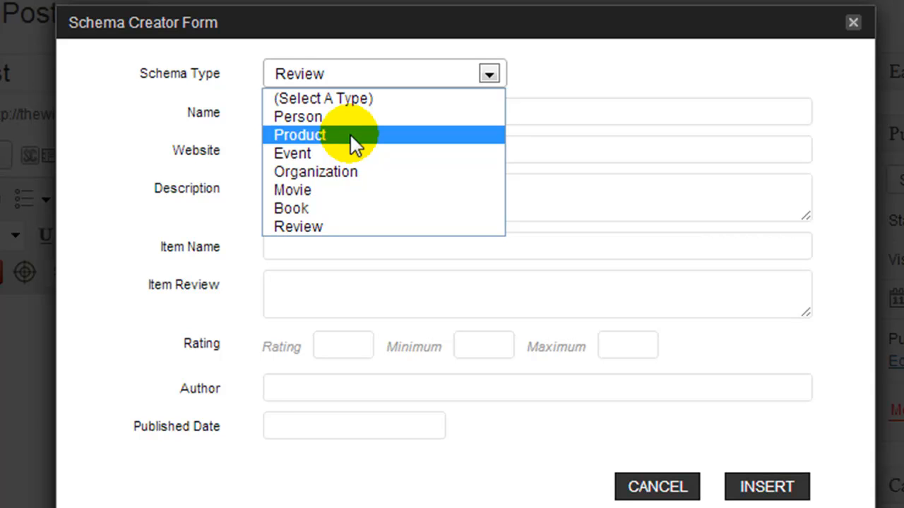
left_click(299, 135)
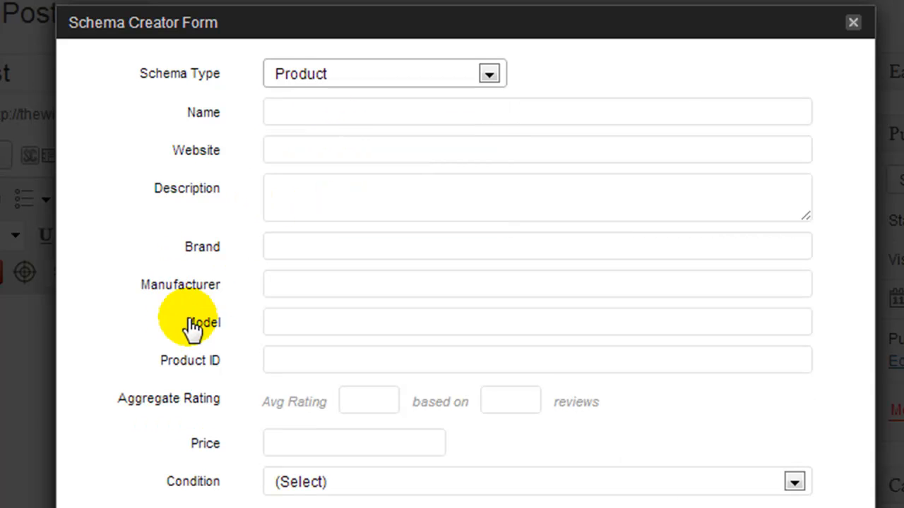
mouse_move(243, 271)
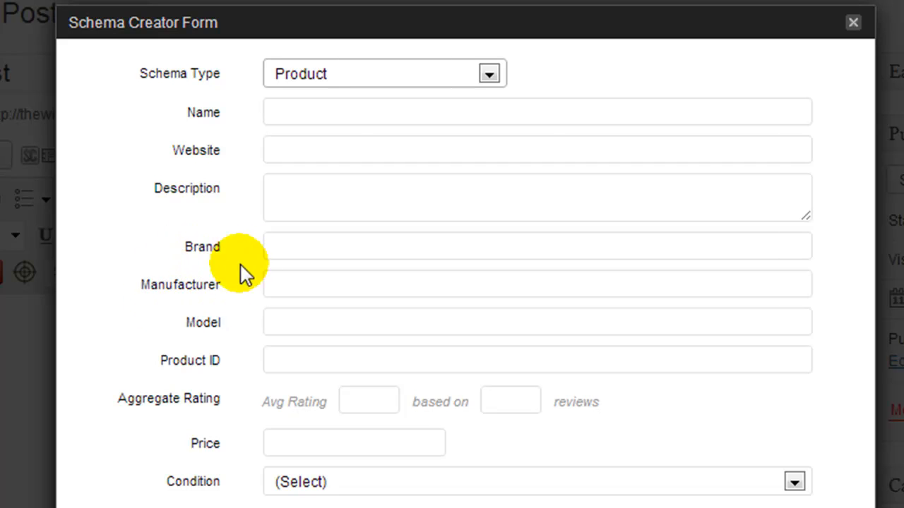
left_click(488, 73)
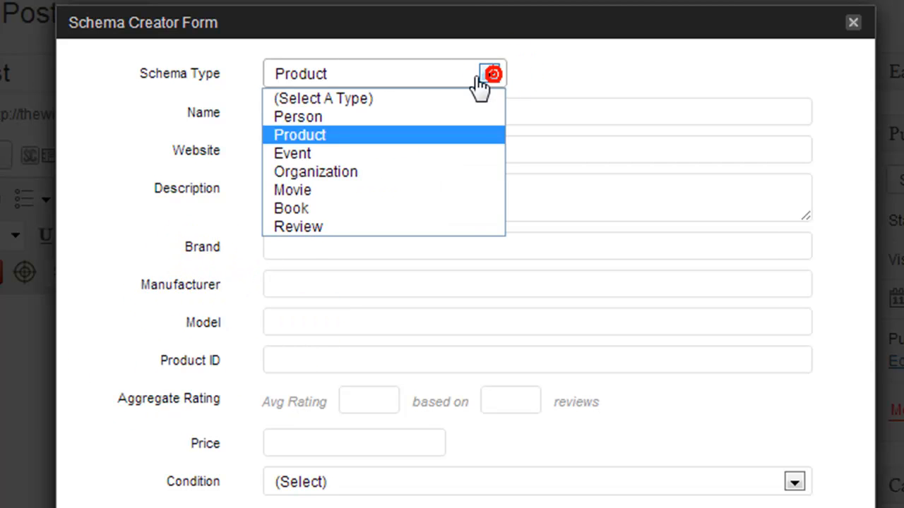
mouse_move(298, 226)
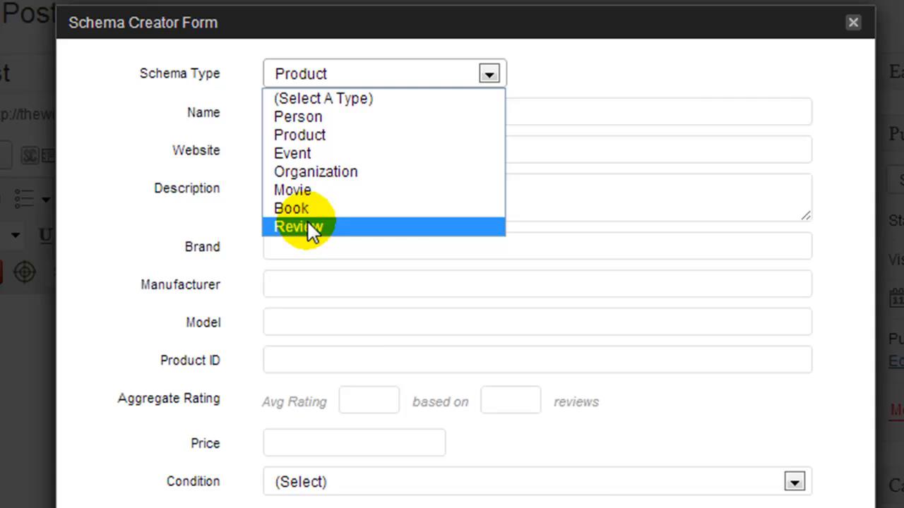
left_click(296, 226)
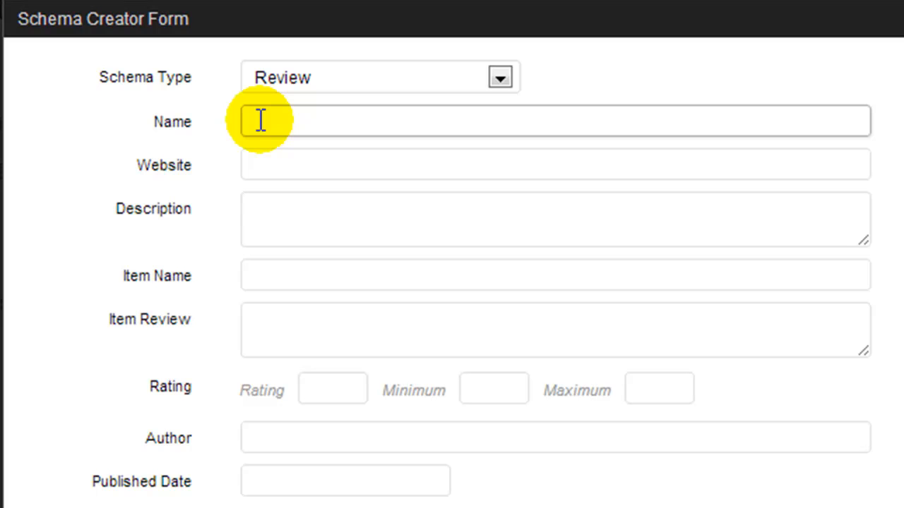
type("Product Name")
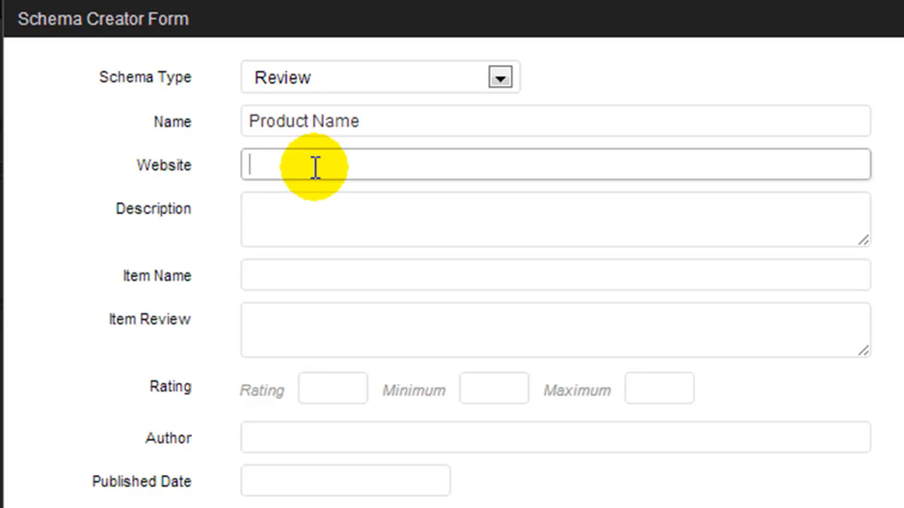
mouse_move(291, 166)
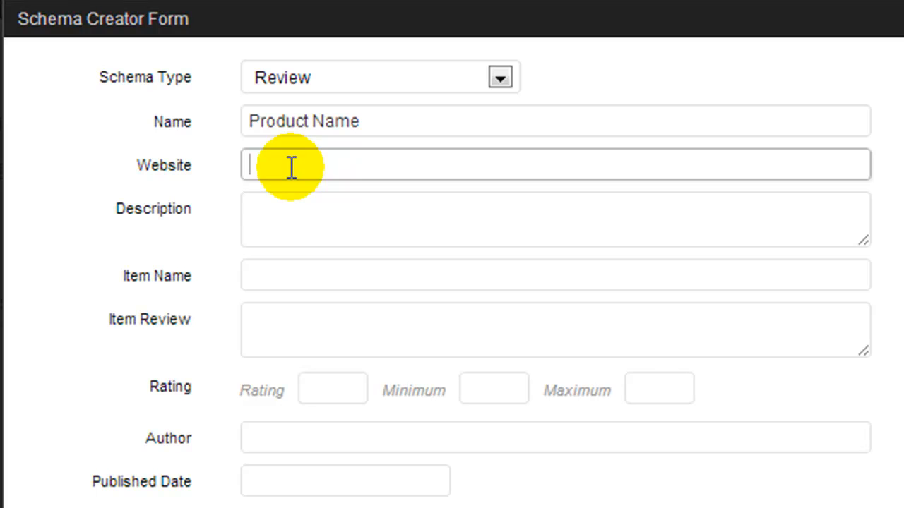
mouse_move(318, 168)
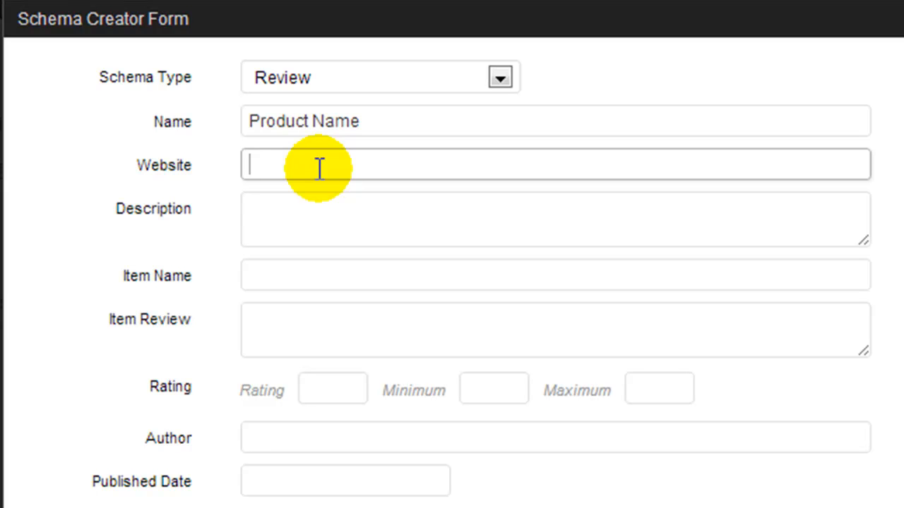
type("http://my-affiliate-link.com")
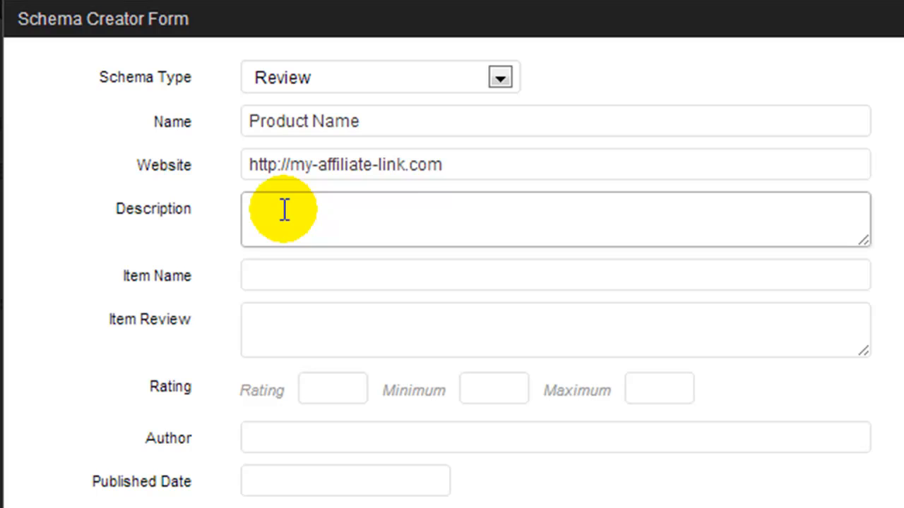
mouse_move(367, 229)
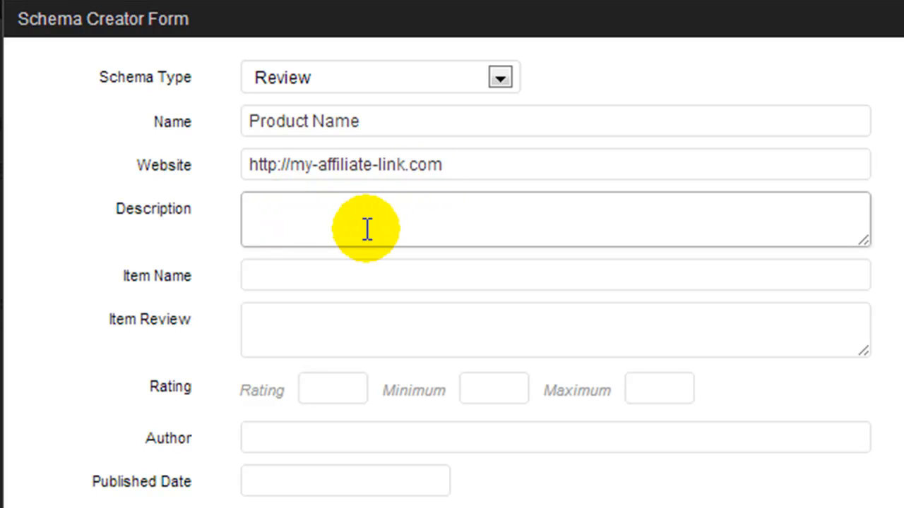
left_click(353, 219)
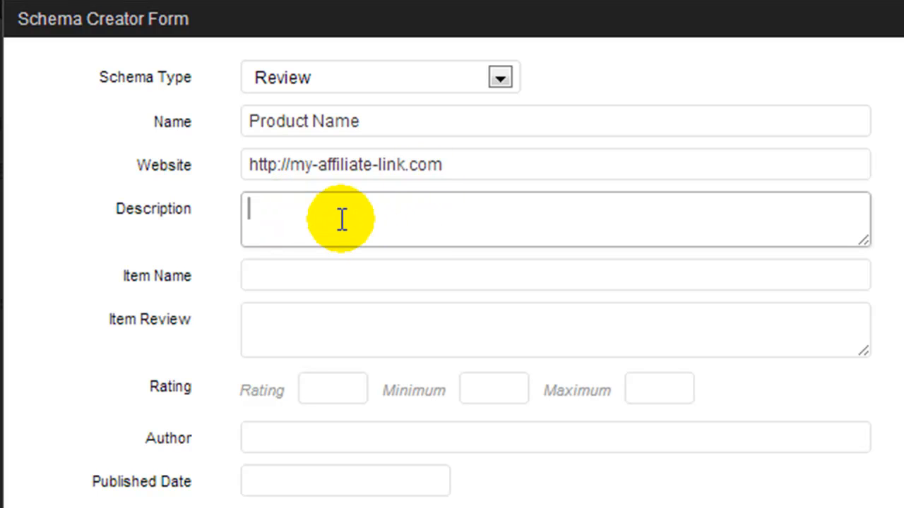
type("This product does blah blah balh")
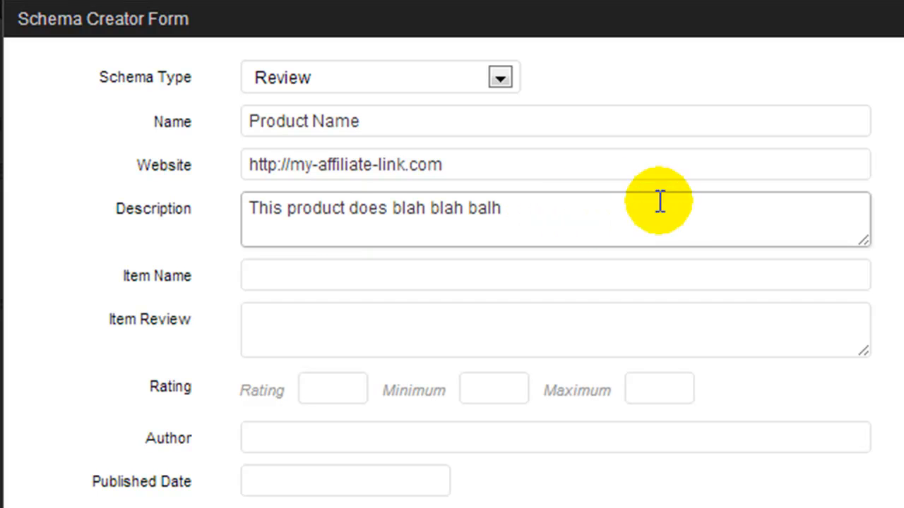
mouse_move(664, 215)
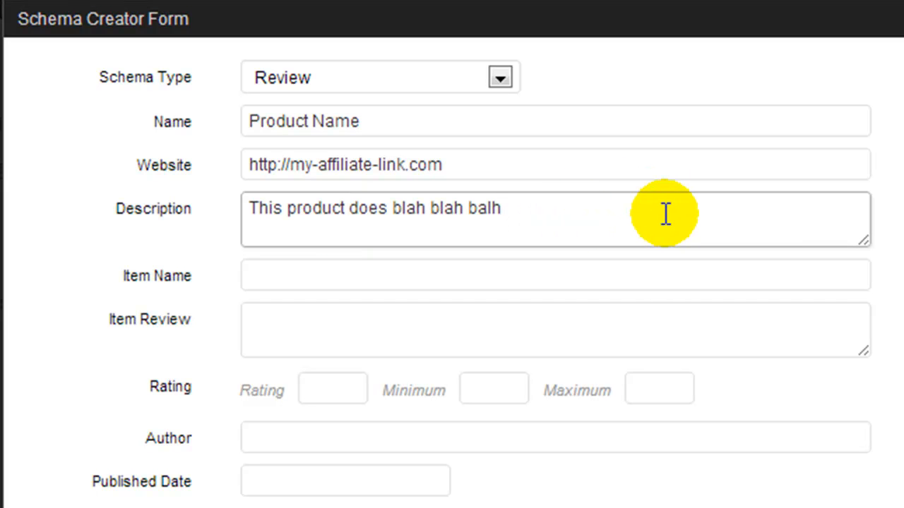
mouse_move(572, 226)
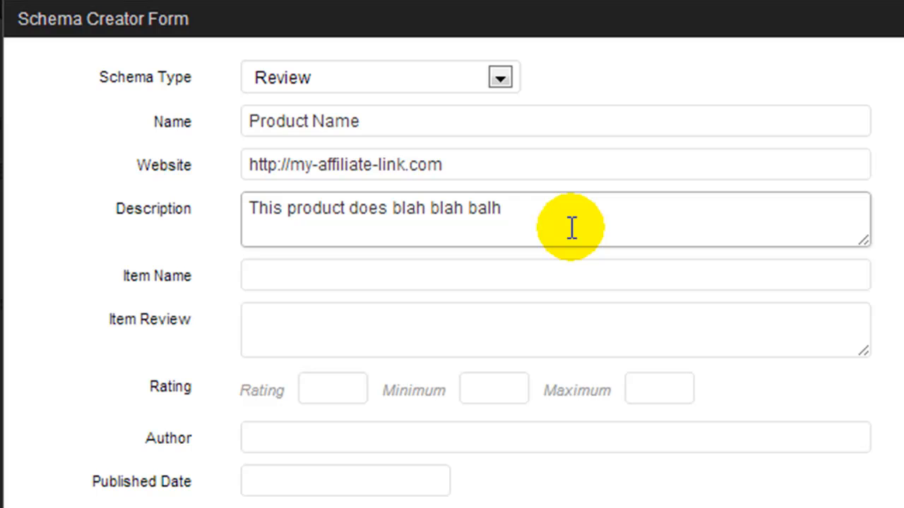
- Enter item name 'Product Name', rating 4.5 out of 5 and author Craig Smith
left_click(364, 275)
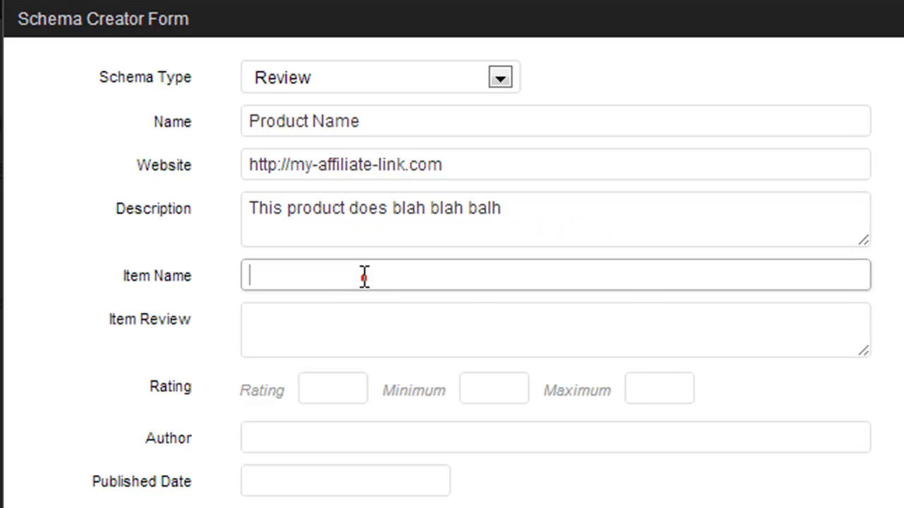
mouse_move(364, 275)
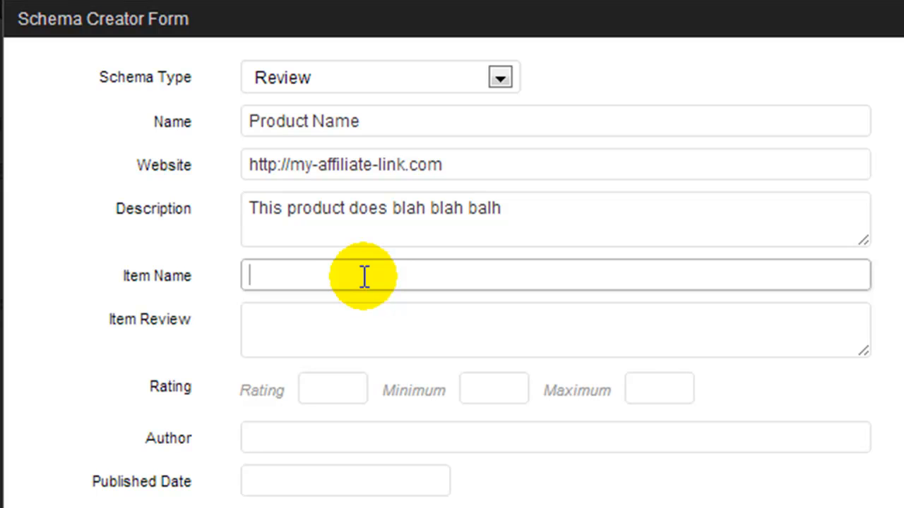
type("Product Name")
left_click(555, 329)
type("Your review of the product or service")
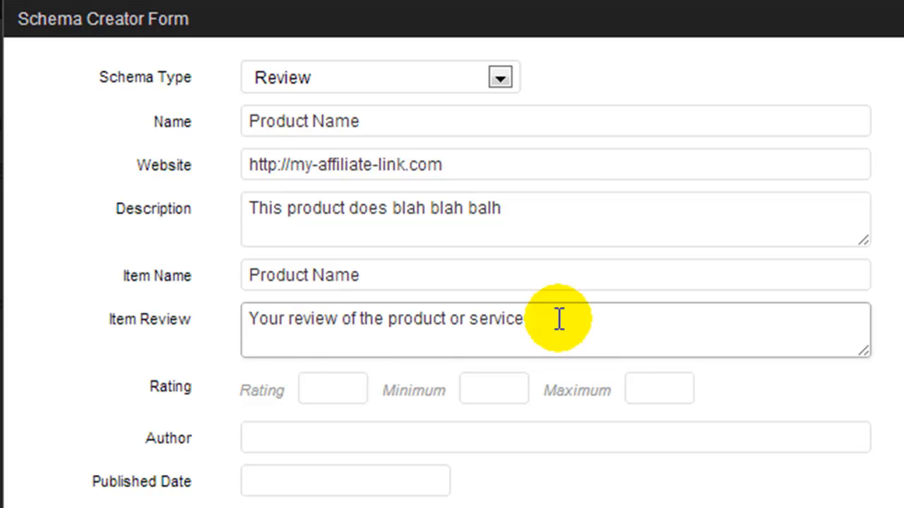
mouse_move(331, 388)
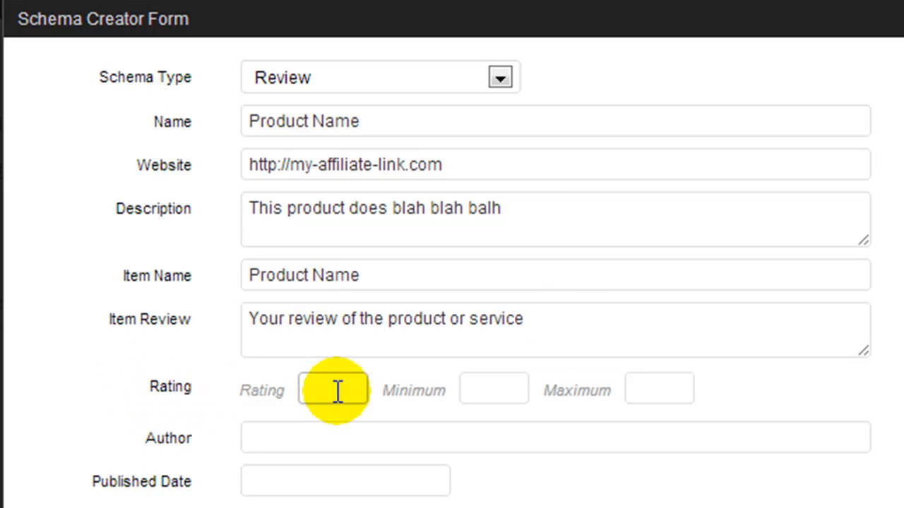
type("4.5")
left_click(492, 389)
type("1")
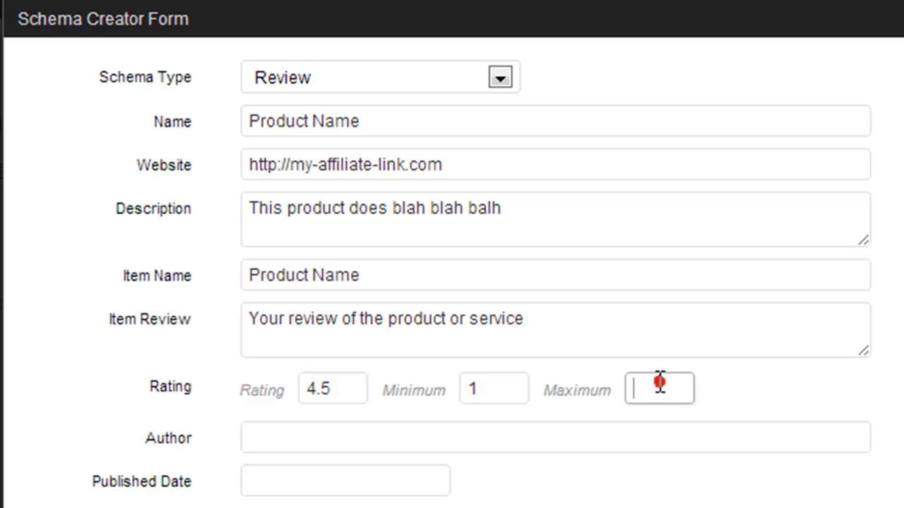
type("5")
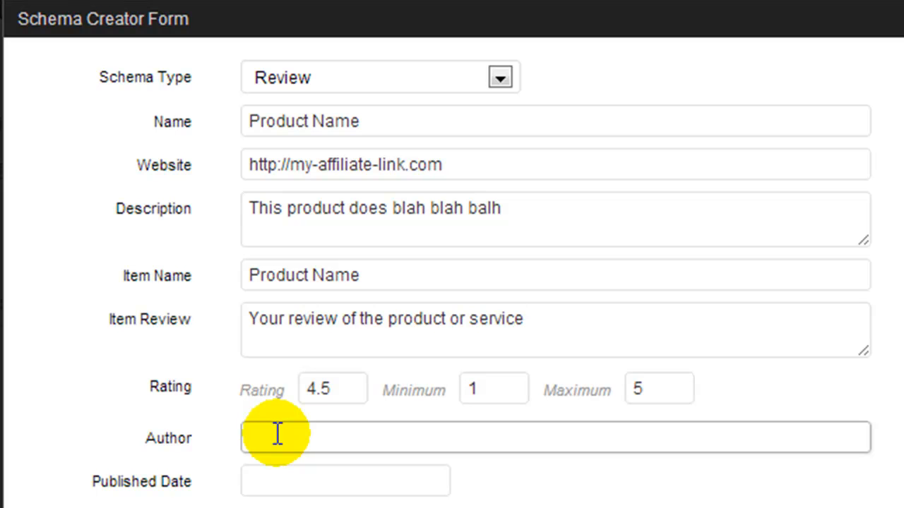
type("Craig Smith")
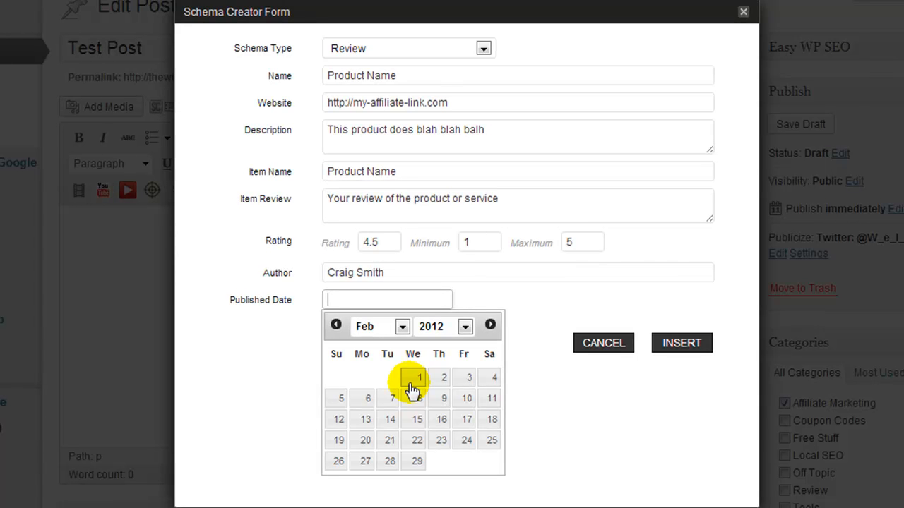
mouse_move(422, 381)
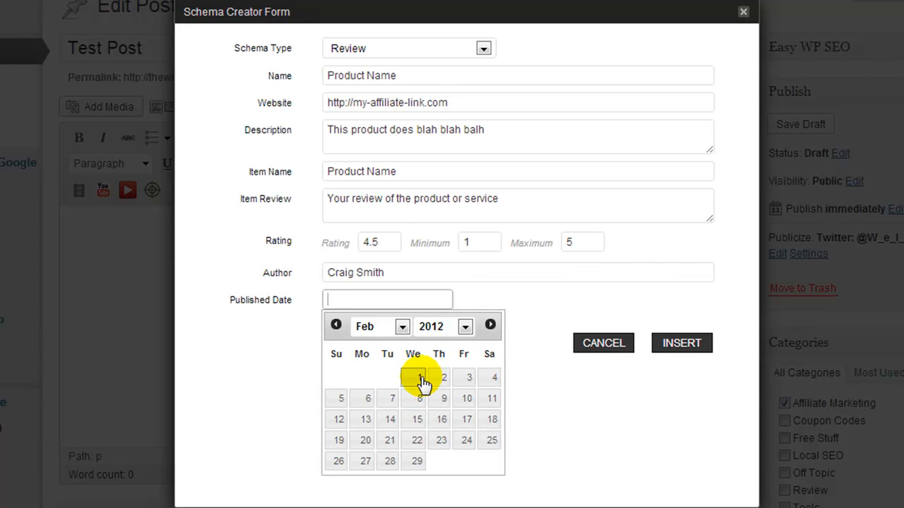
- Set the published date to 1 February 2012 and insert the review shortcode into the post
left_click(418, 377)
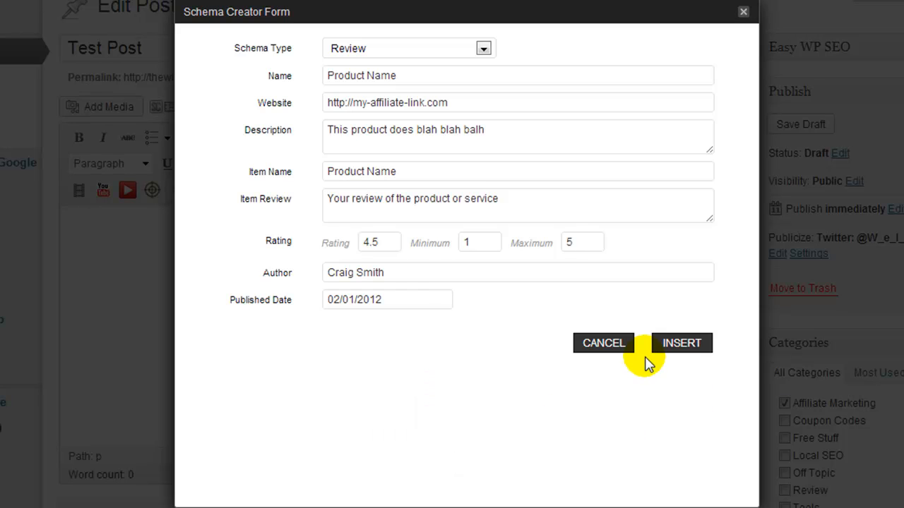
left_click(680, 343)
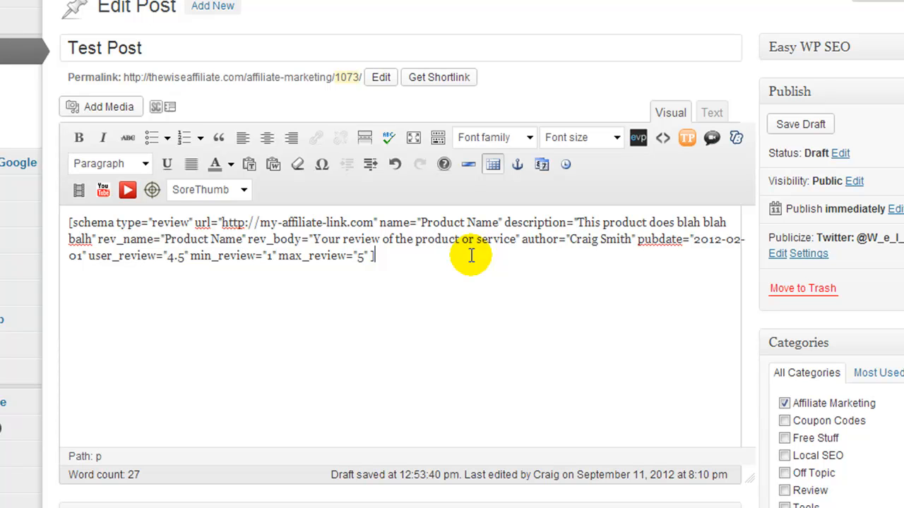
mouse_move(582, 217)
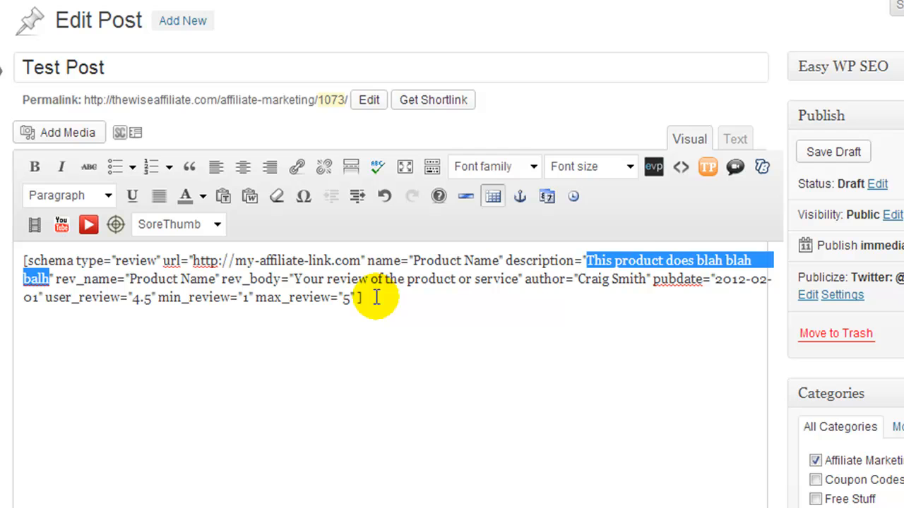
- Reopen the Schema Creator form over the post containing the review shortcode
left_click(356, 325)
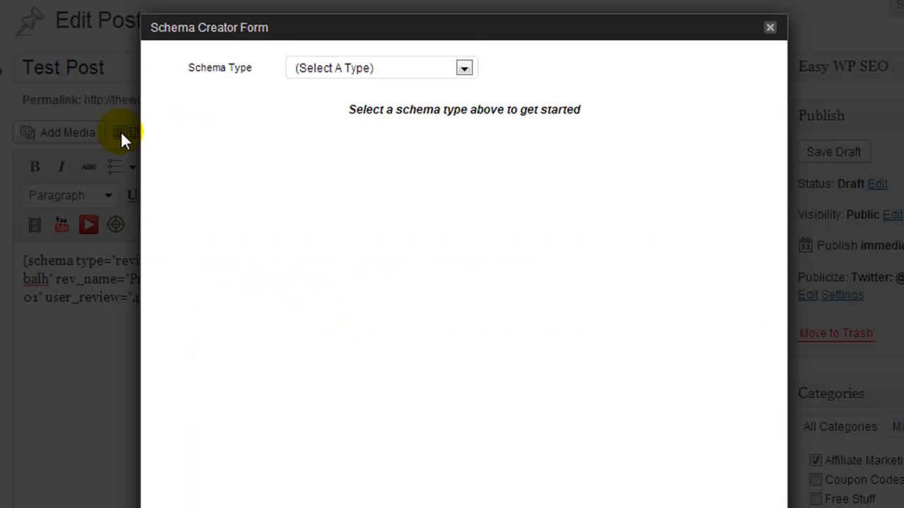
- Choose Review with its prefilled details and insert the review shortcode again
left_click(463, 68)
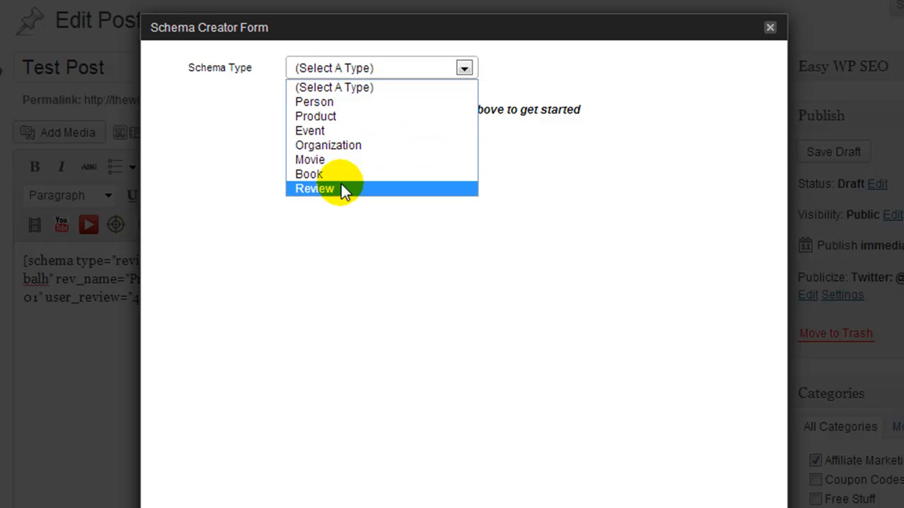
left_click(314, 189)
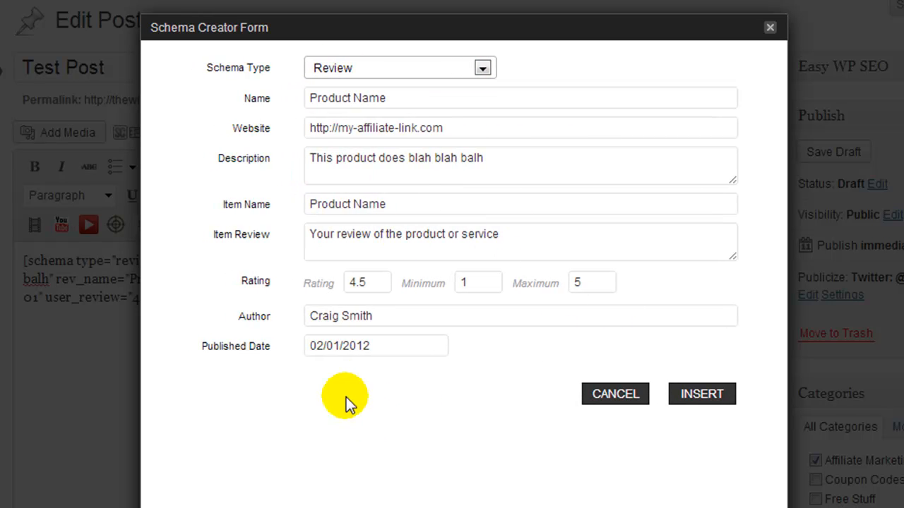
mouse_move(701, 394)
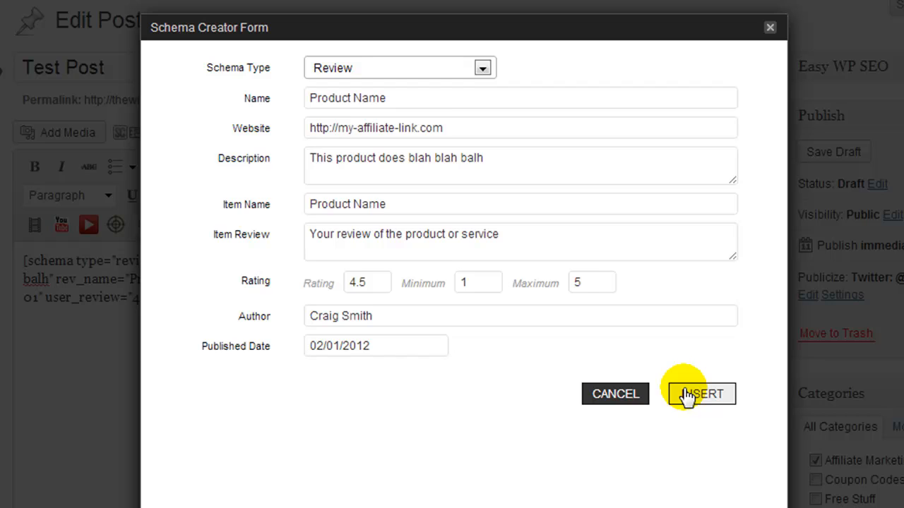
left_click(701, 393)
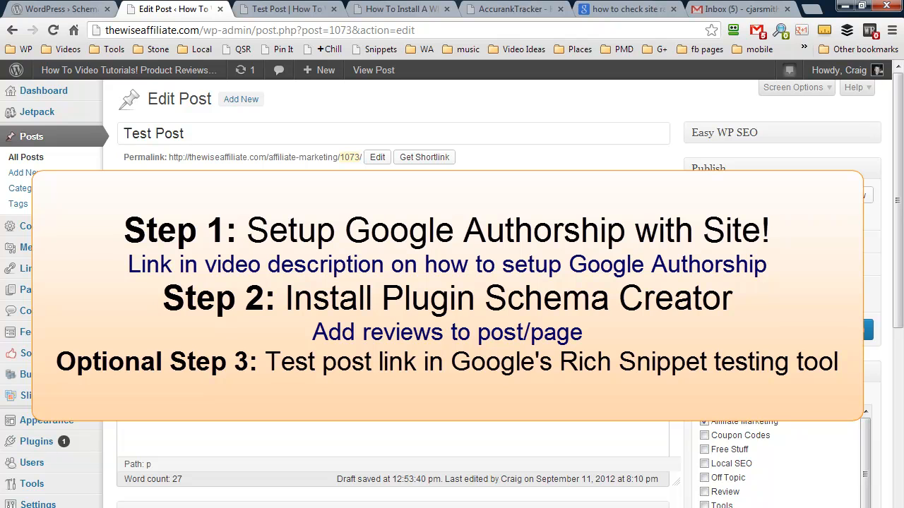
- Switch to the live 'How To Install A WP Database Backup Video' post
left_click(56, 9)
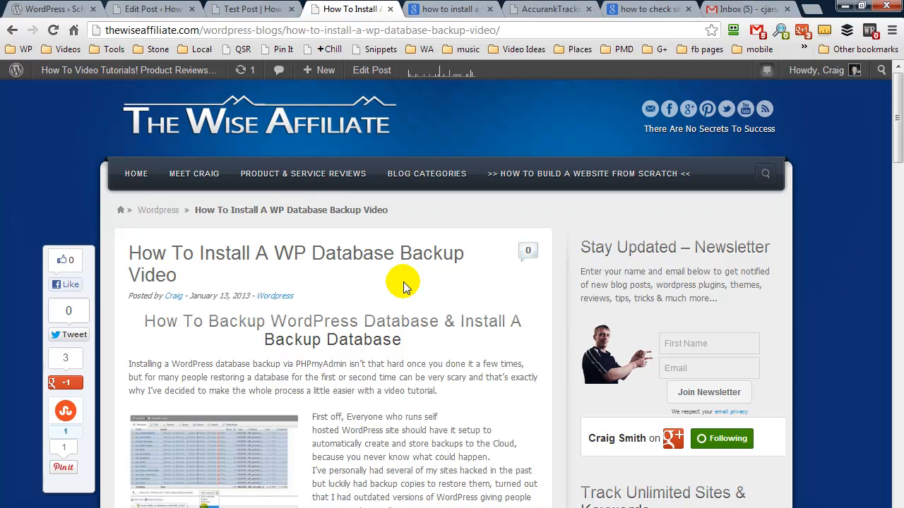
mouse_move(380, 48)
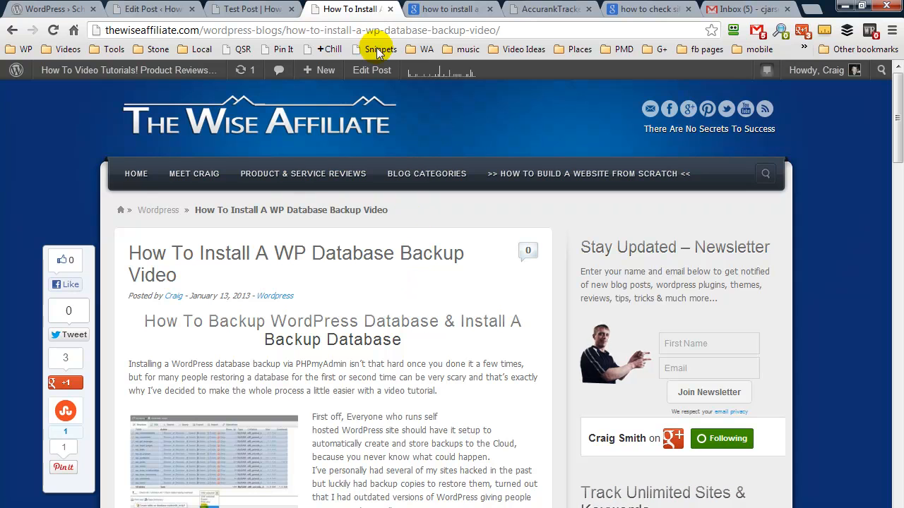
mouse_move(429, 110)
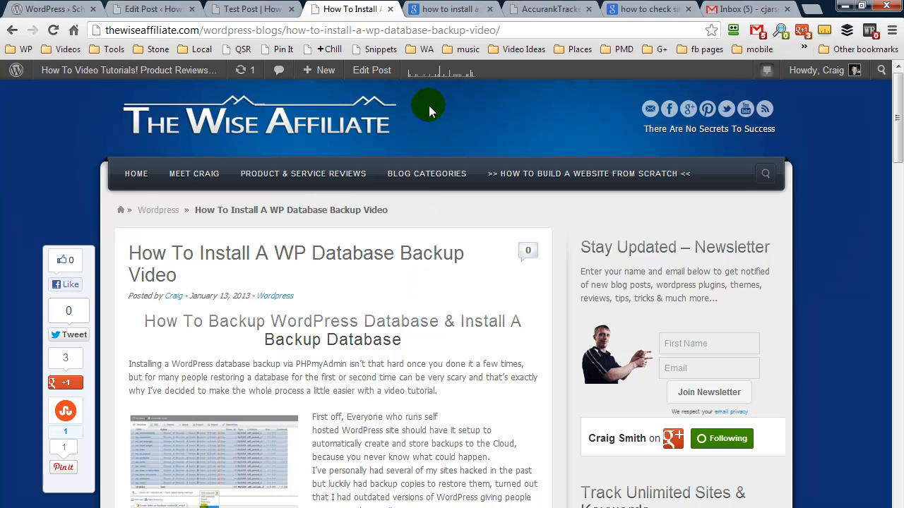
mouse_move(374, 48)
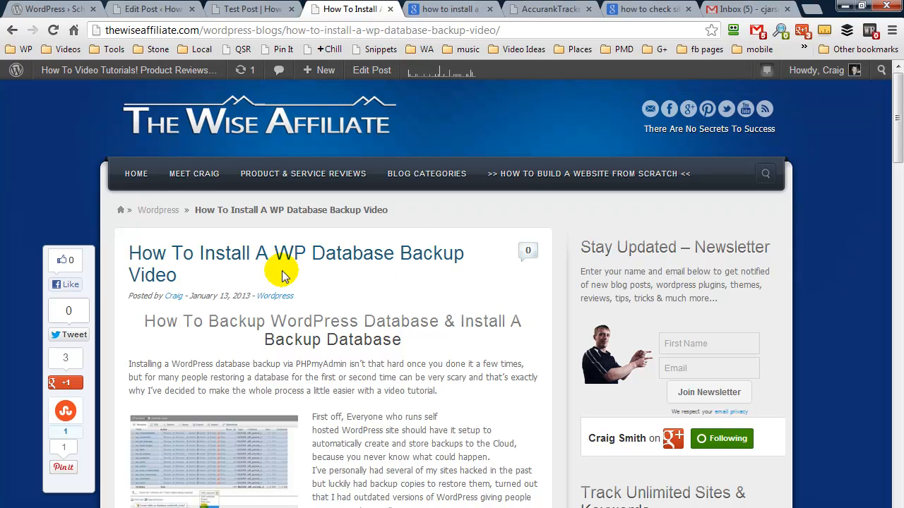
mouse_move(401, 100)
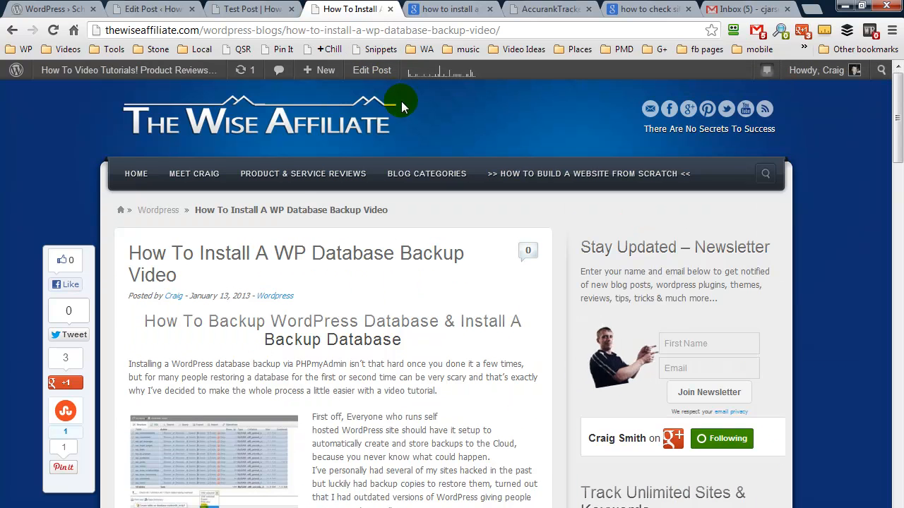
- Send the live post to Google's Rich Snippets Testing Tool via the Snippets bookmarklet
left_click(373, 50)
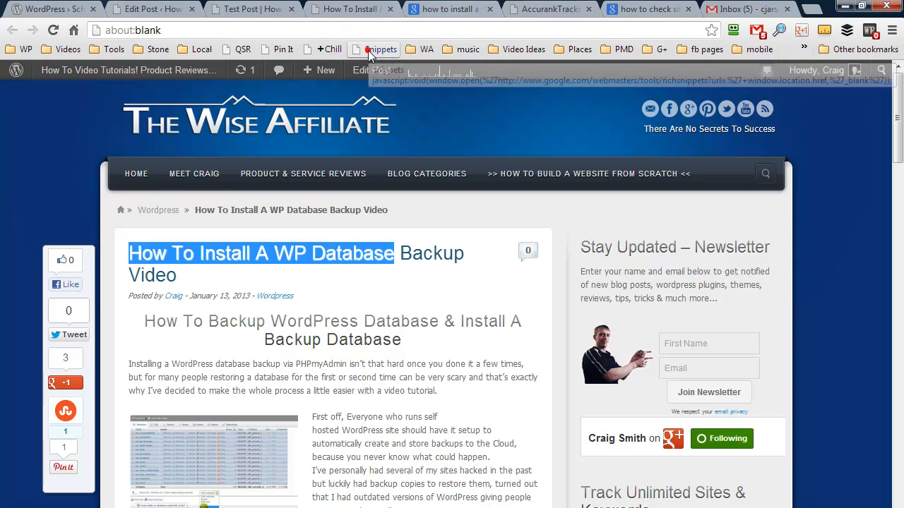
left_click(373, 48)
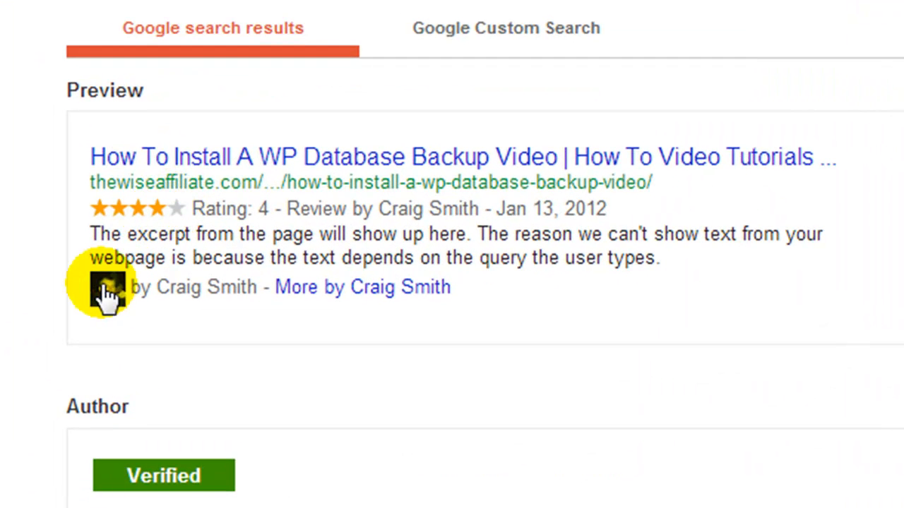
mouse_move(203, 304)
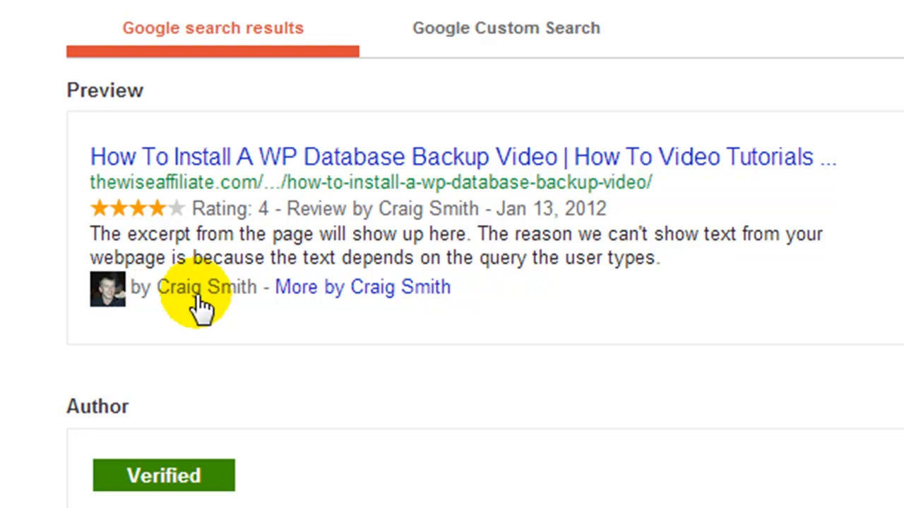
mouse_move(116, 185)
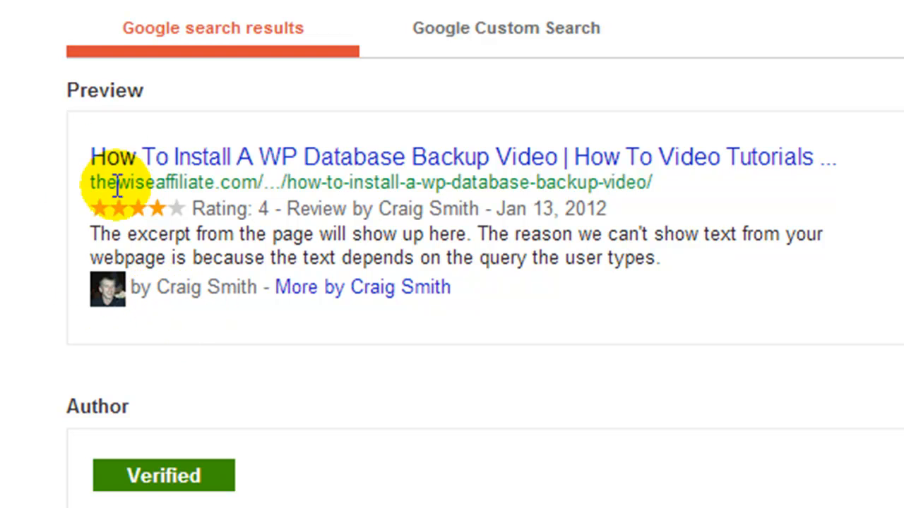
mouse_move(254, 317)
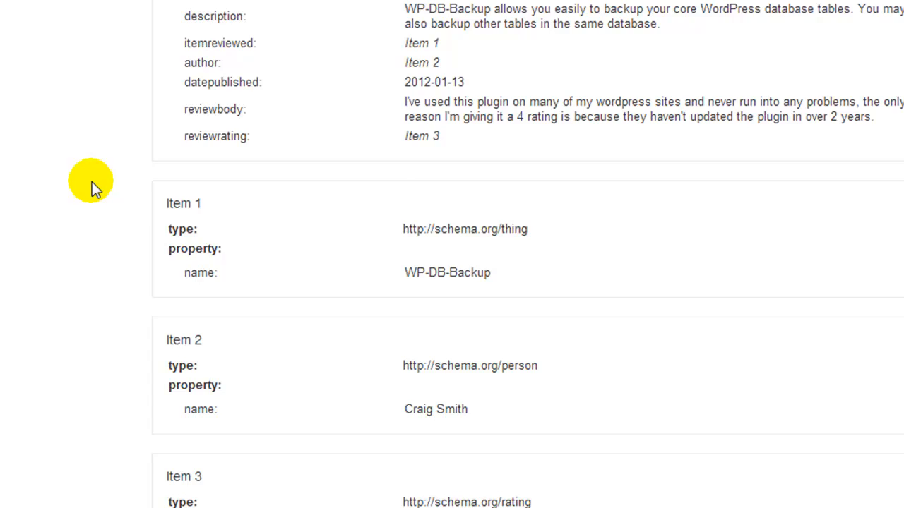
scroll("down", 3)
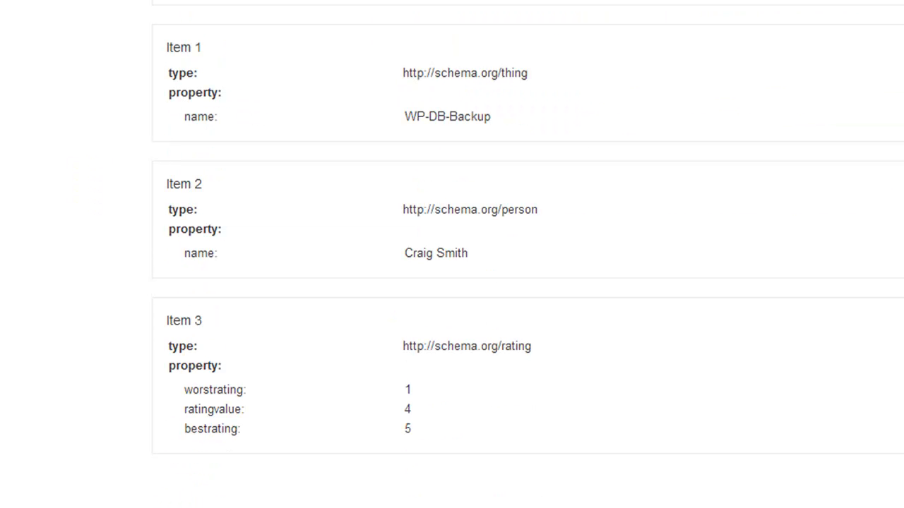